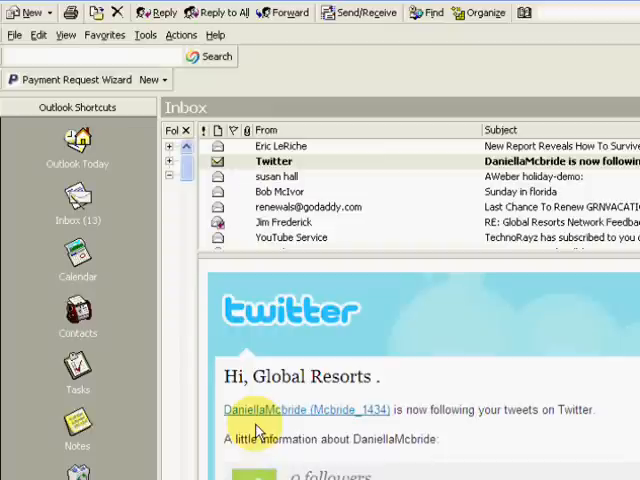
mouse_move(66, 36)
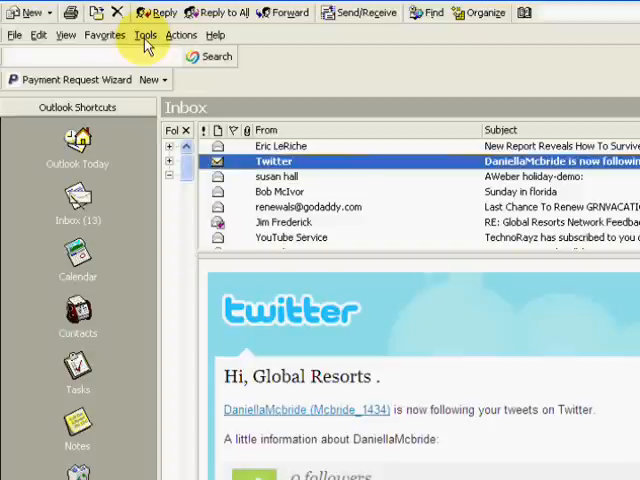
Step: Reveal the Tools menu commands that lead to Outlook's Options
click(146, 36)
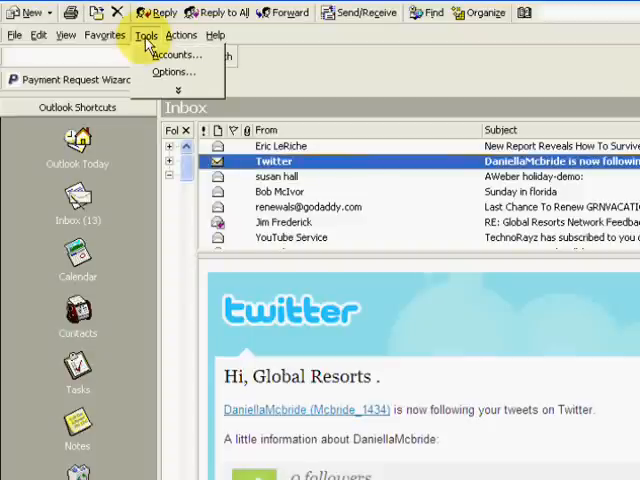
mouse_move(170, 72)
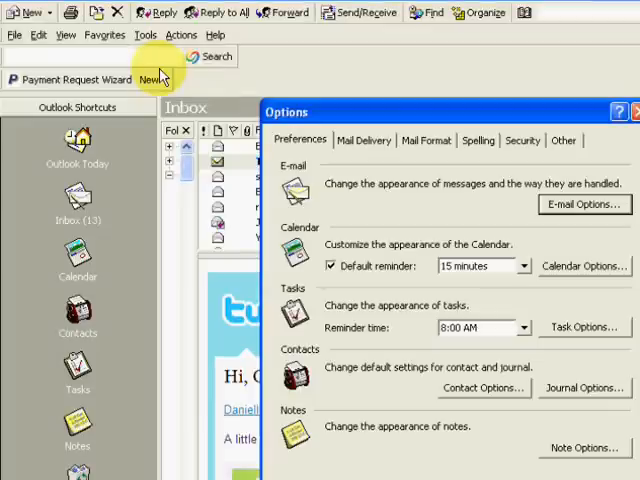
mouse_move(352, 110)
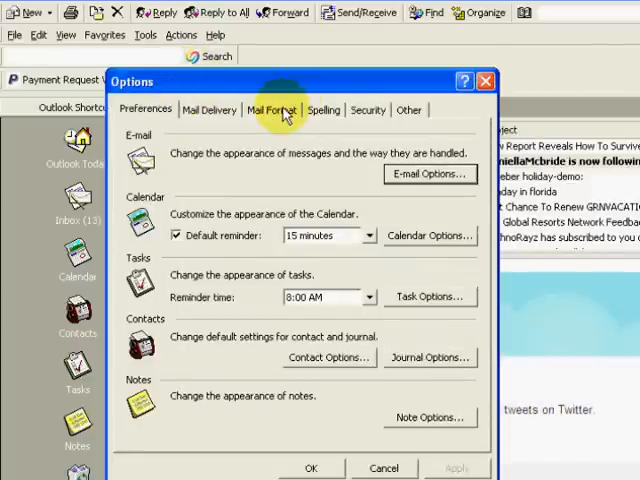
Step: Show the Signature Picker from the Mail Format settings
click(272, 108)
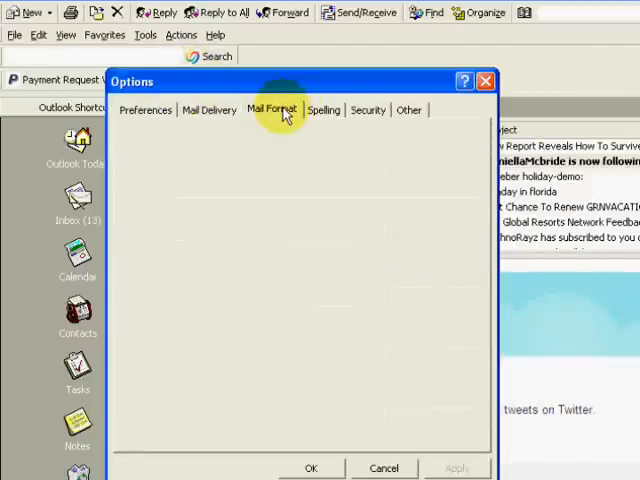
click(272, 108)
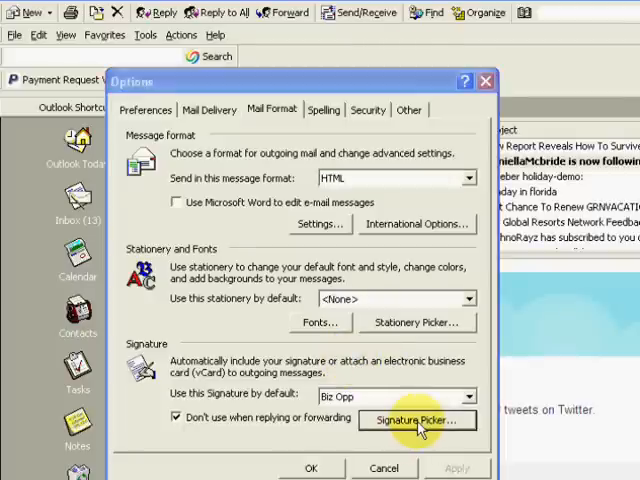
click(416, 420)
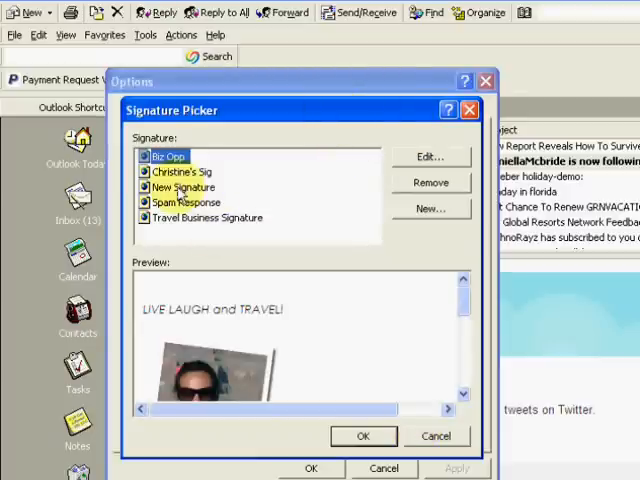
Step: Preview the Biz Opp, second and New Signature entries in turn
click(168, 156)
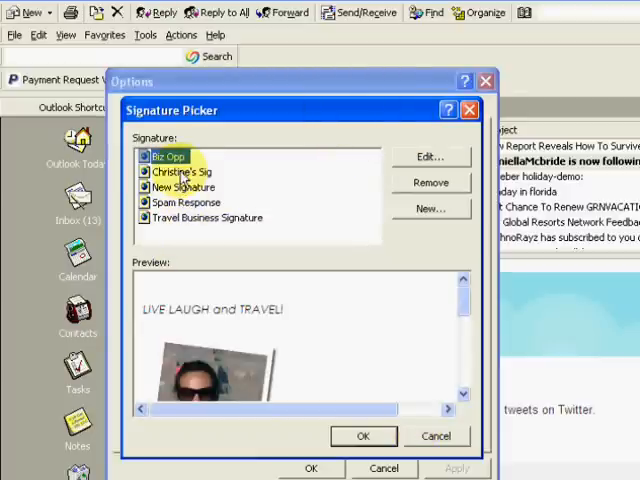
click(182, 172)
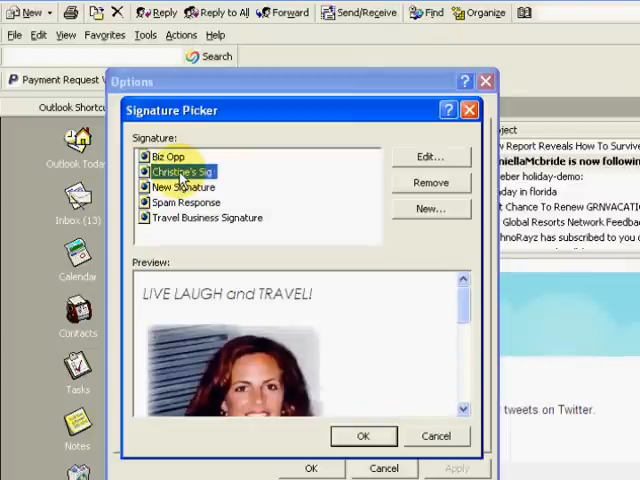
click(184, 188)
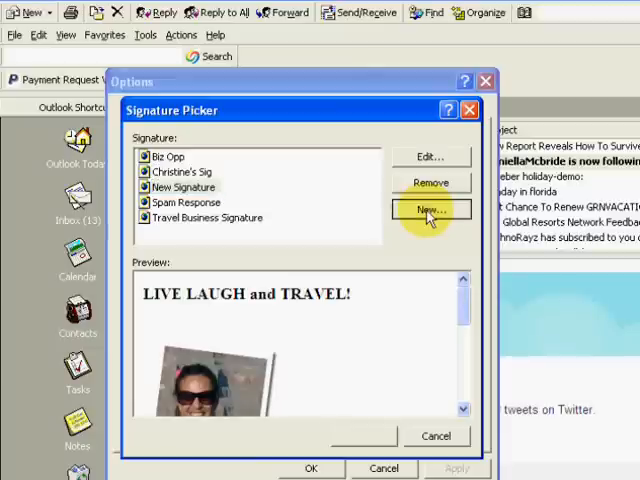
Step: Create a new signature named 'Test Signature' starting from a blank signature
click(428, 208)
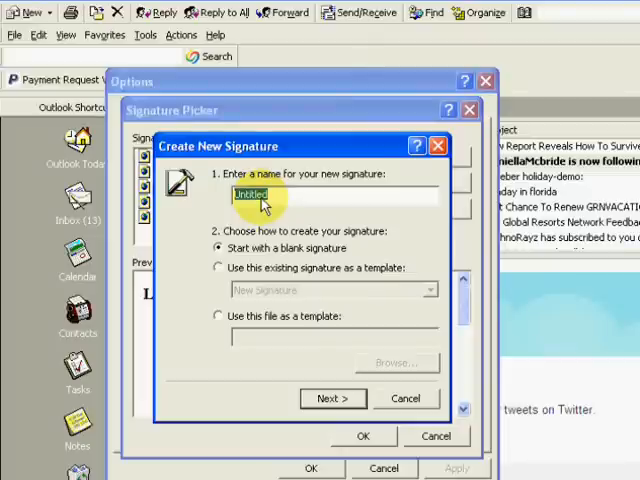
text(Test Sign)
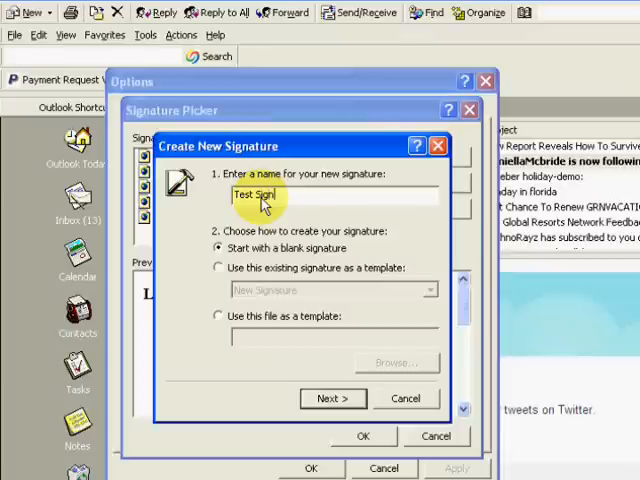
text(ature)
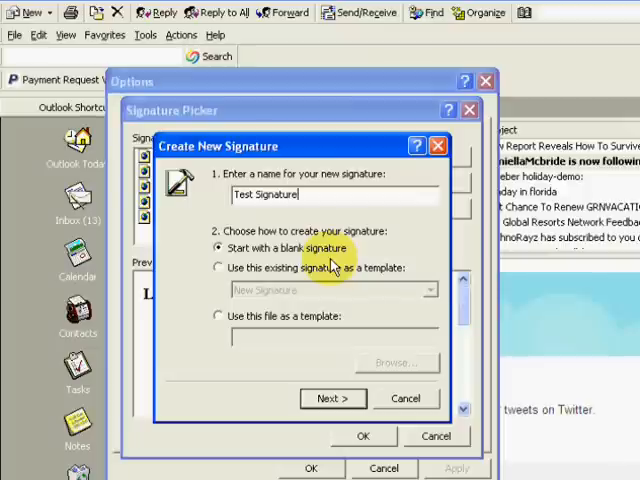
click(332, 398)
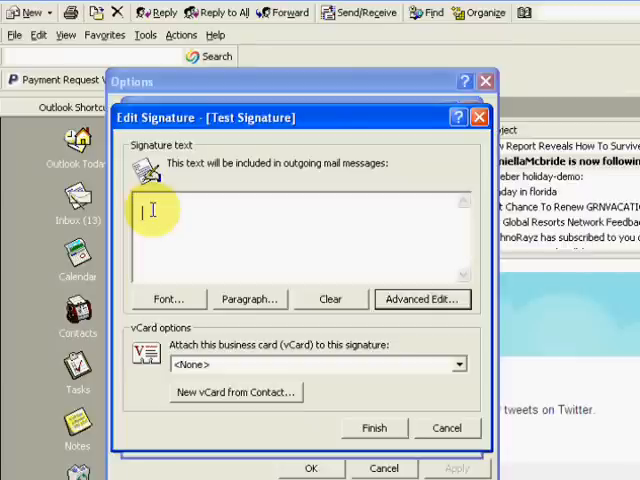
text(Christin)
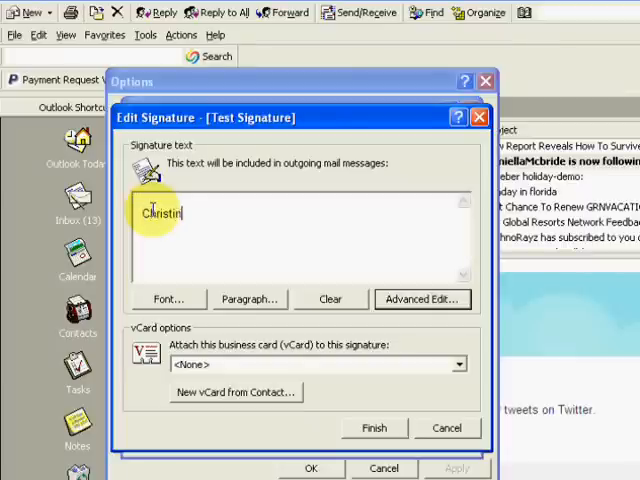
text(e McIvor;)
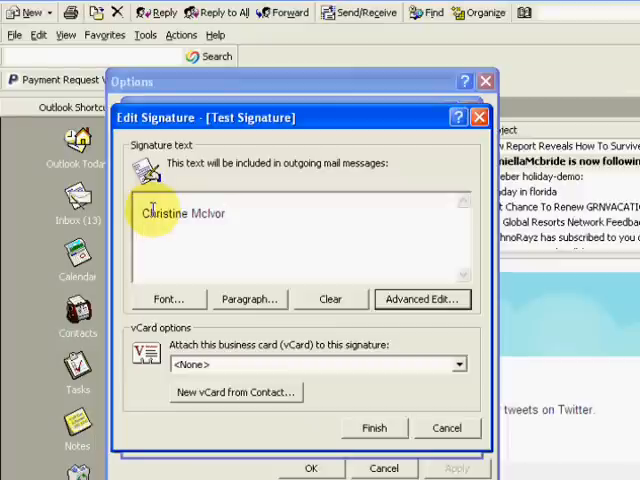
text(G)
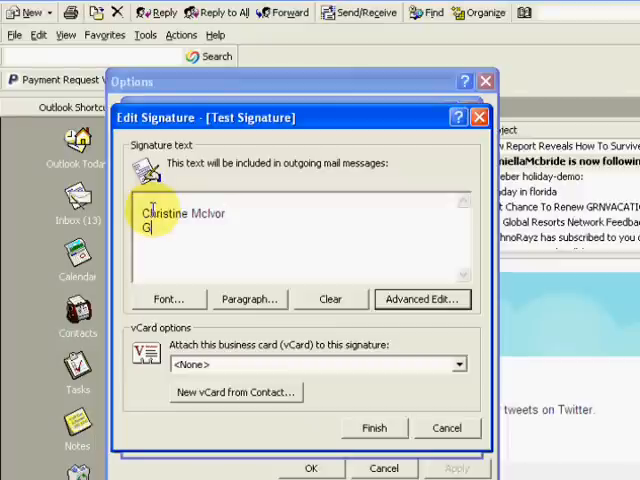
text(lobal Resor)
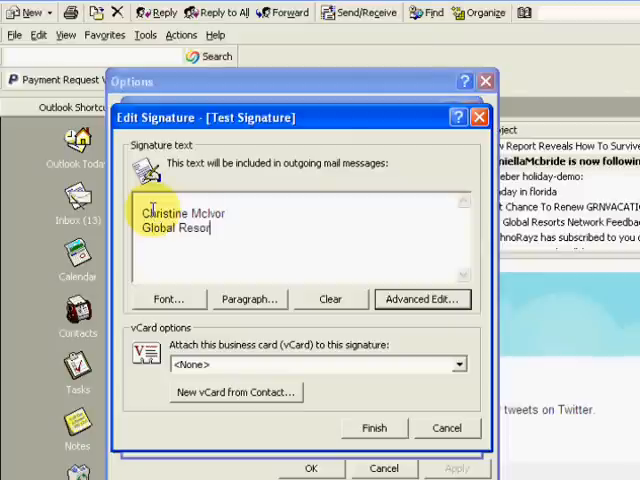
text(ts Network)
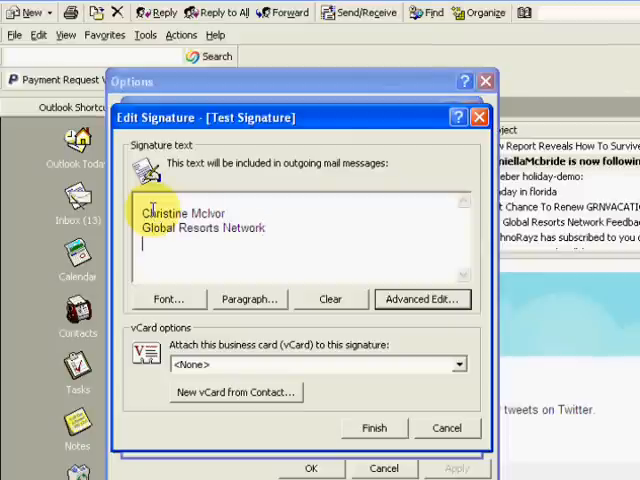
text(Independen)
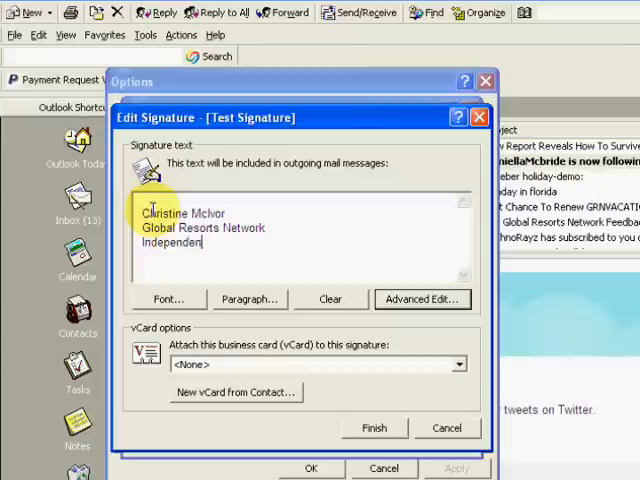
text(Distr)
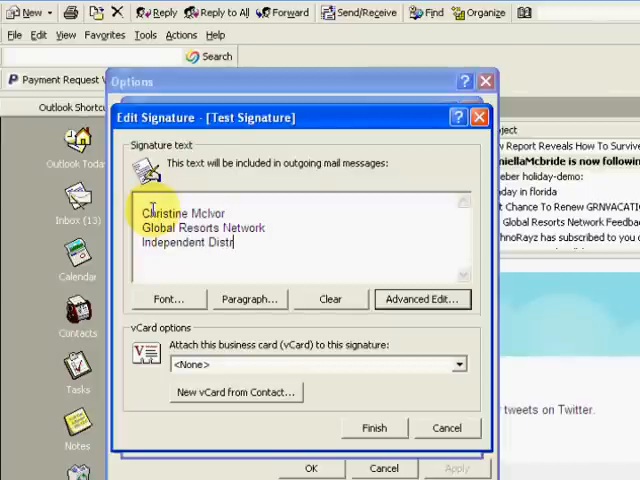
text(ibutor)
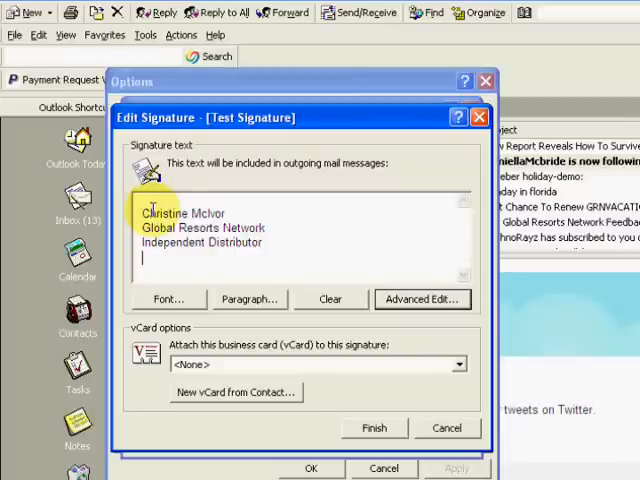
text(Phone:)
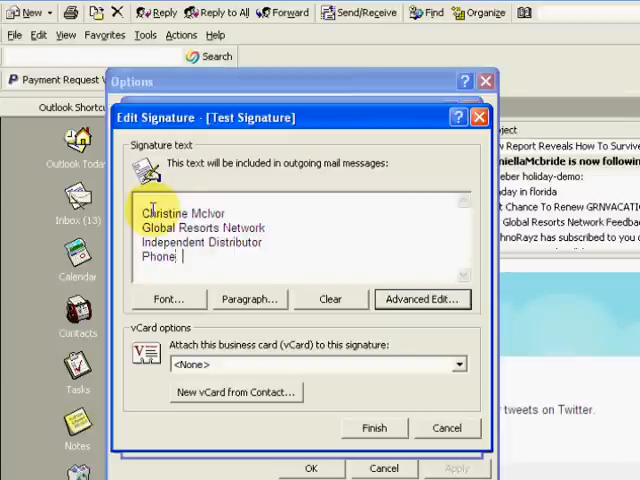
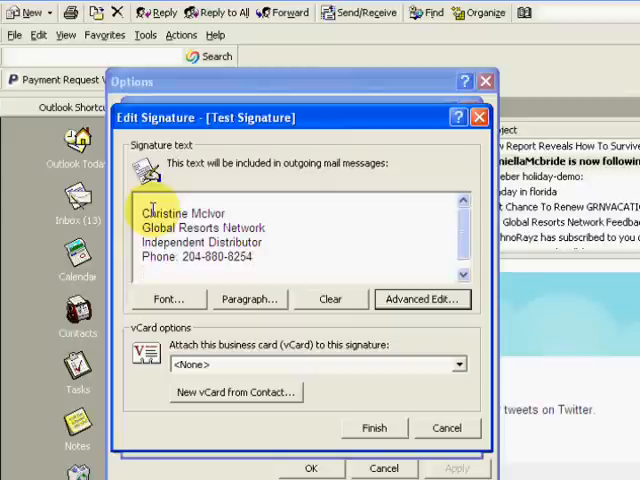
text(Toll Free)
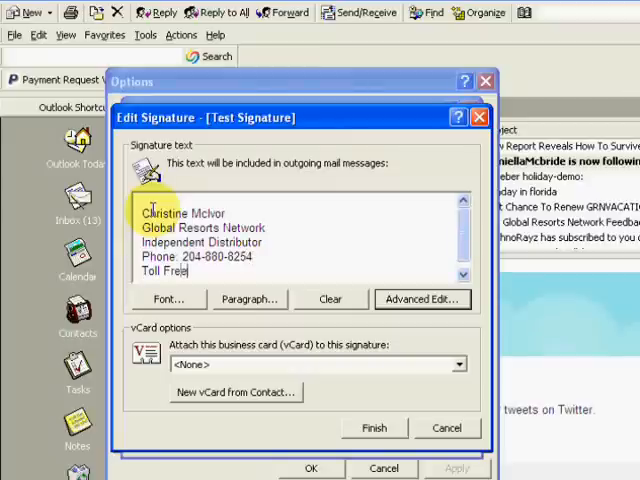
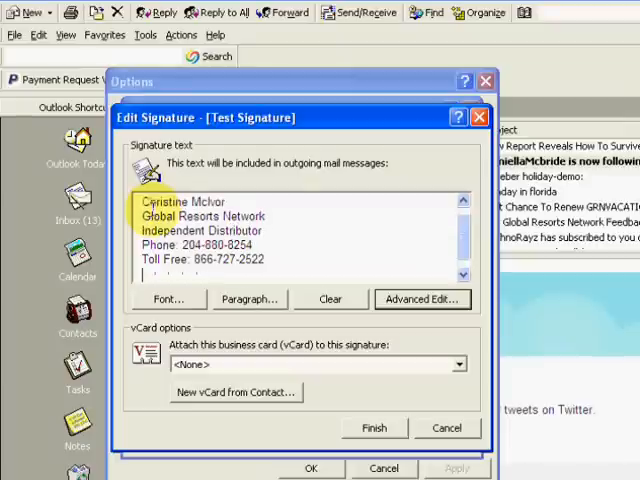
text(www.gmcentral.com)
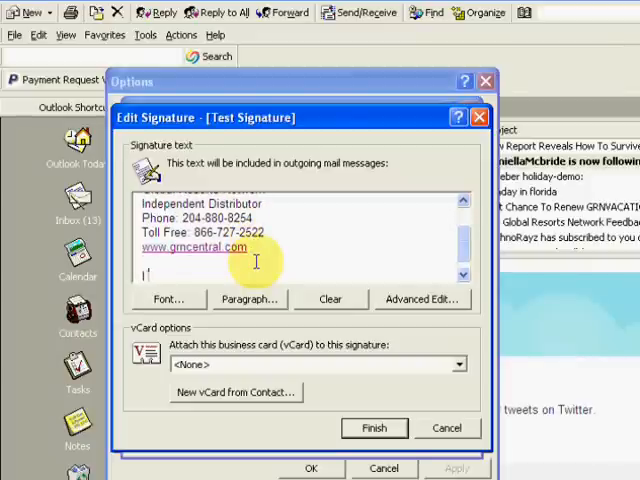
Step: Add the motto 'I save my customers up to 90% off their vacations!' below the website
text(I save my)
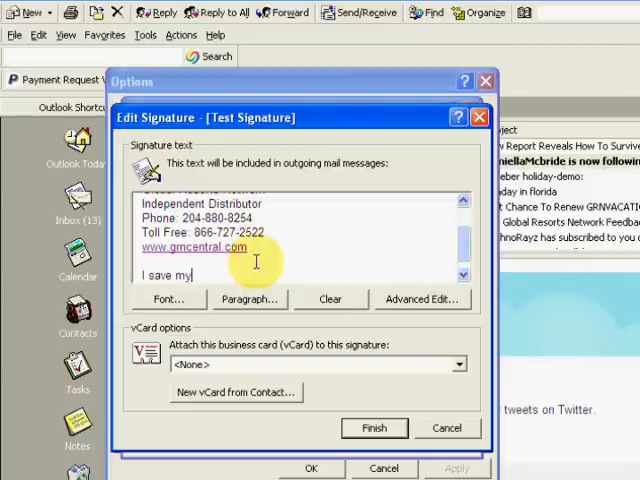
text(customers up to 90% o)
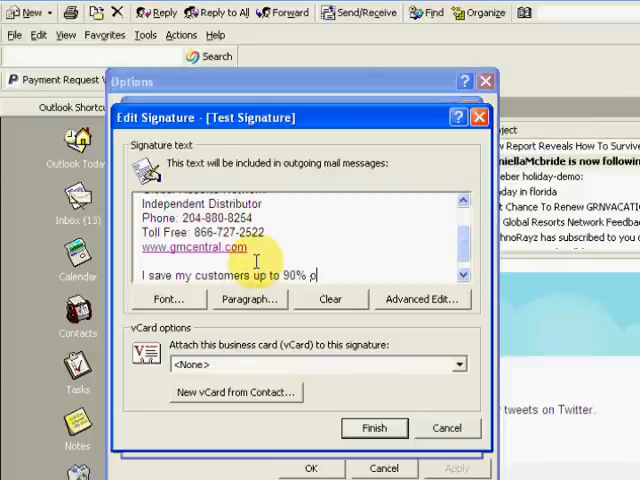
text(ff their vacations!)
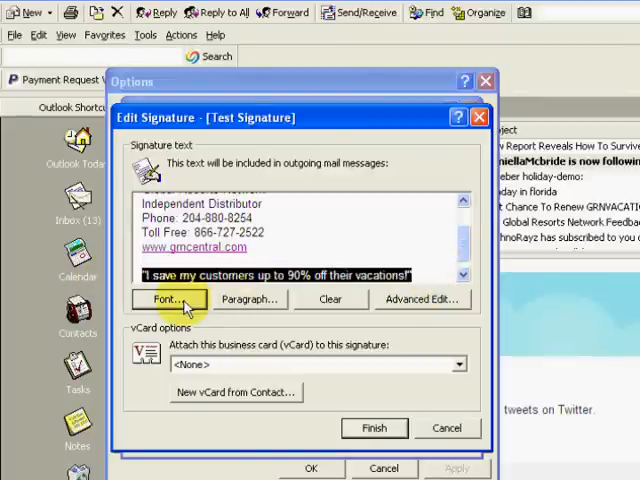
Step: Style the motto in italics via the Font settings
click(170, 300)
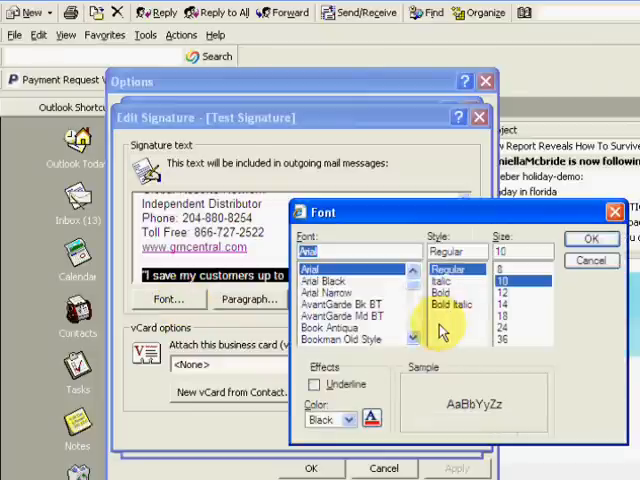
click(450, 280)
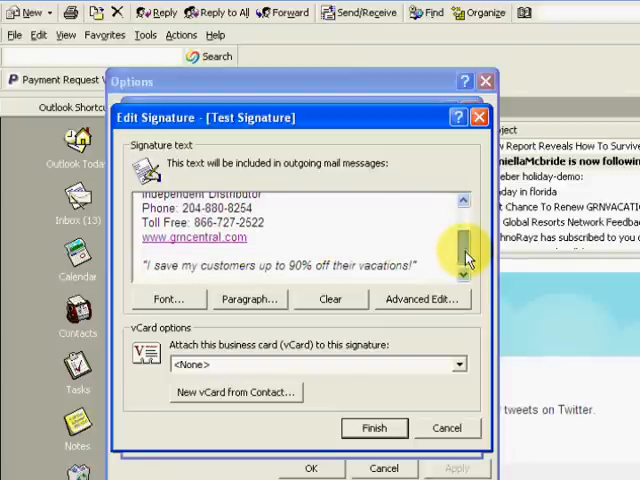
scroll(up, 3)
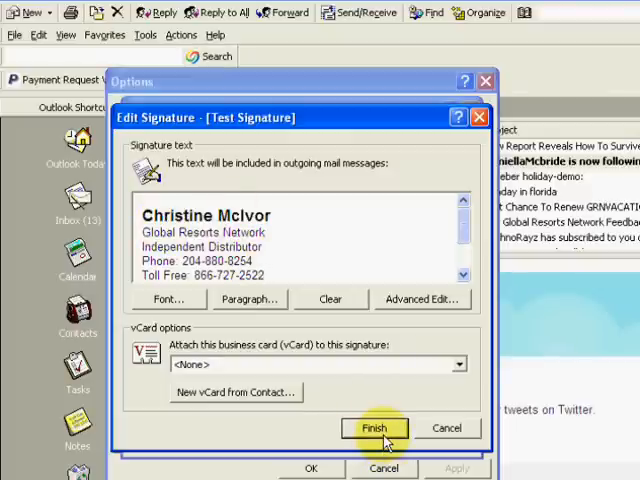
Step: Finish the Test Signature and close the Signature Picker and Options windows
click(374, 428)
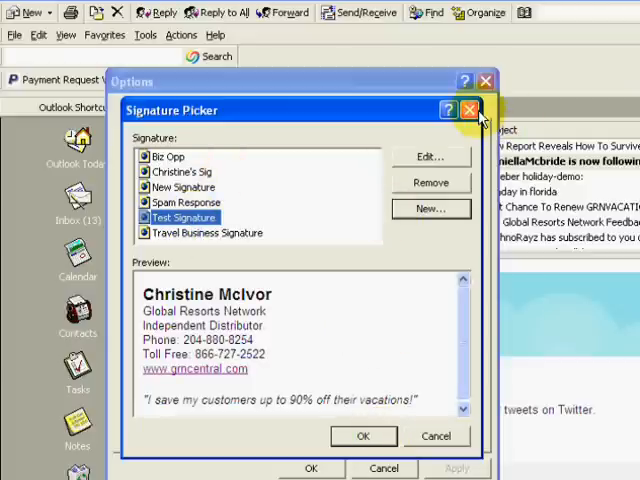
click(468, 110)
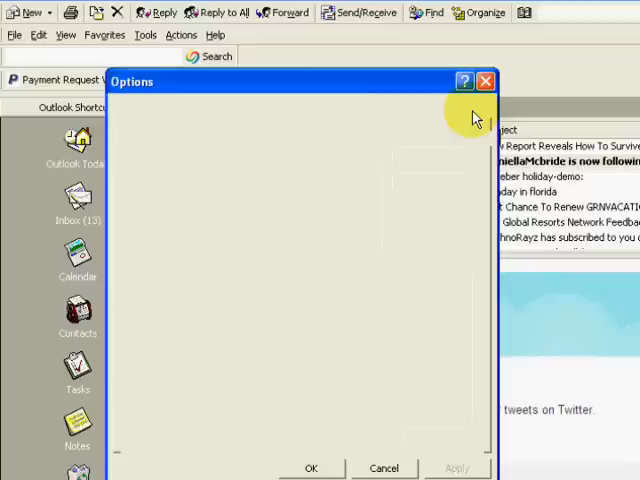
click(484, 80)
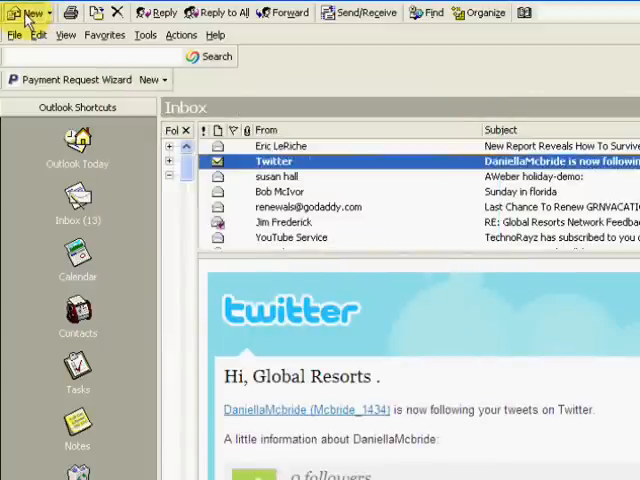
click(28, 12)
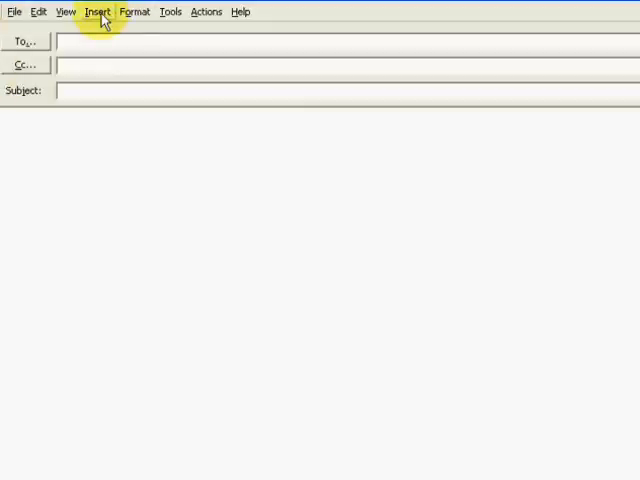
click(98, 12)
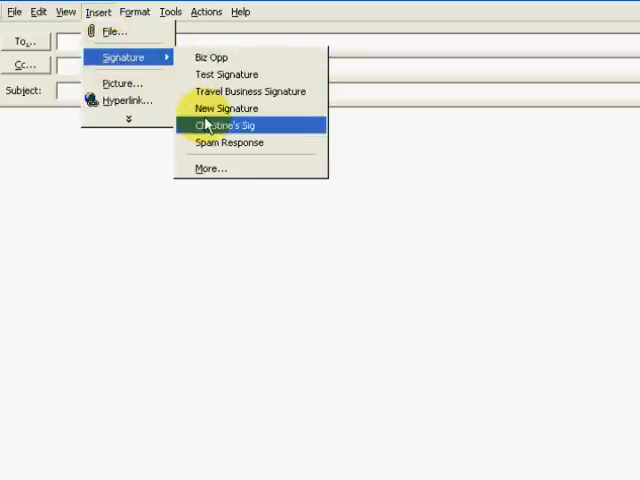
mouse_move(224, 74)
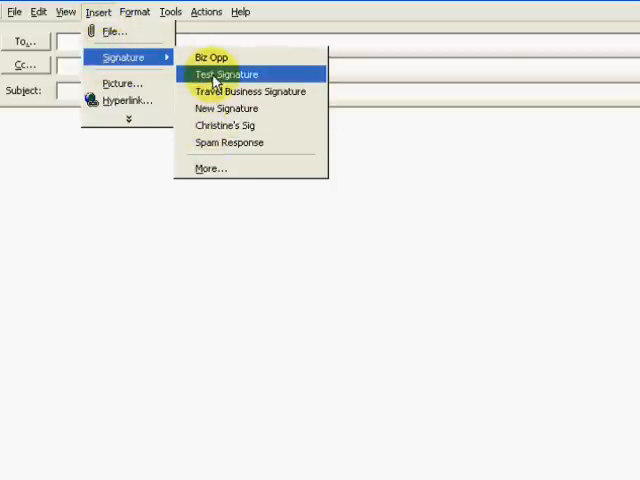
click(224, 74)
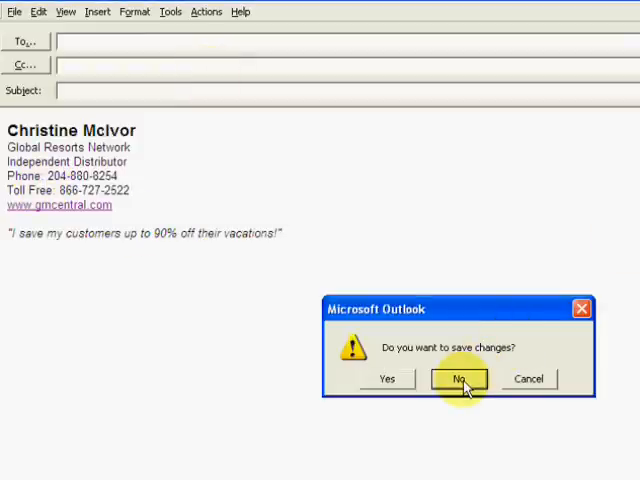
click(456, 380)
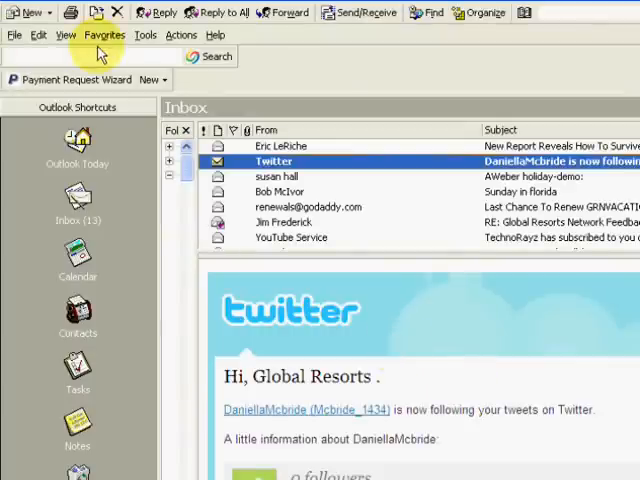
Step: Return to the Signature Picker through Tools > Options > Mail Format
click(146, 36)
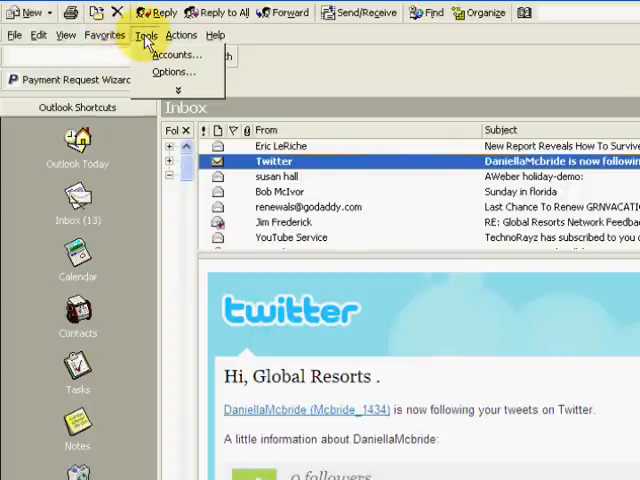
click(146, 36)
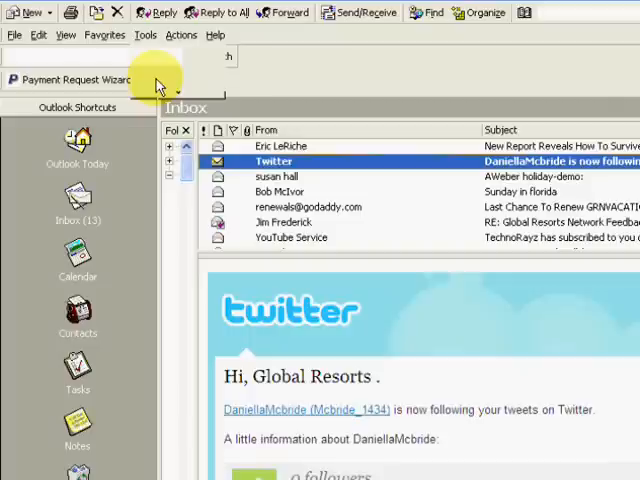
click(144, 34)
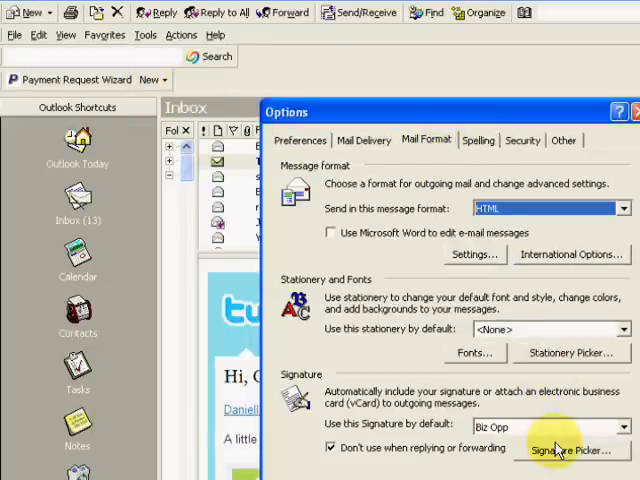
click(572, 448)
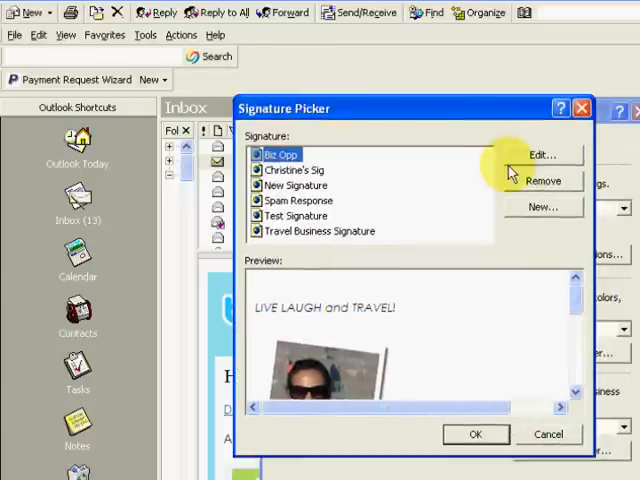
Step: Select Test Signature and reopen it for editing
click(296, 216)
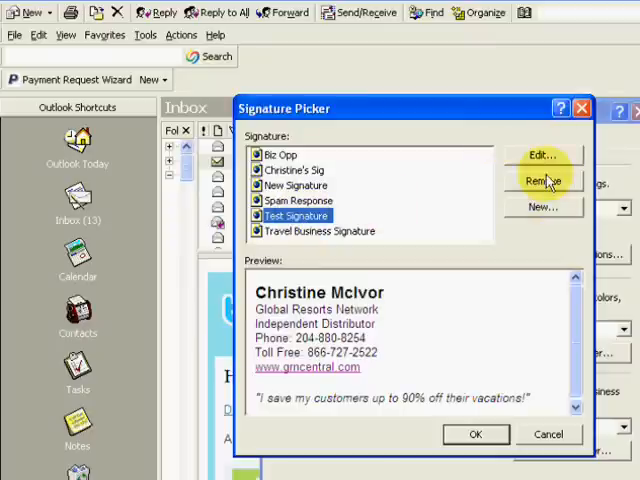
click(544, 156)
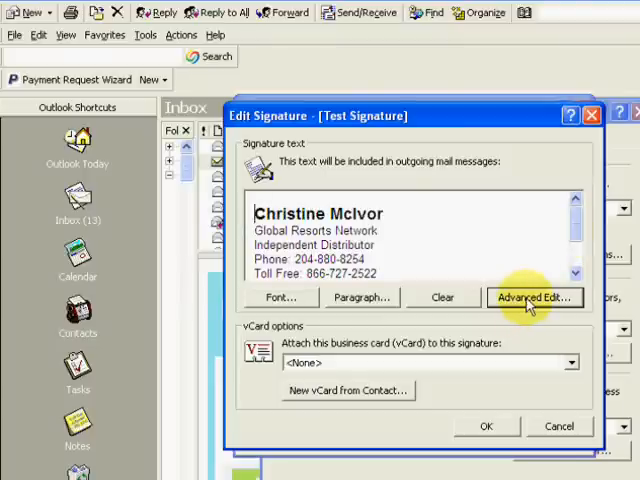
Step: Send the Test Signature to the external FrontPage HTML editor, confirming the launch
click(534, 296)
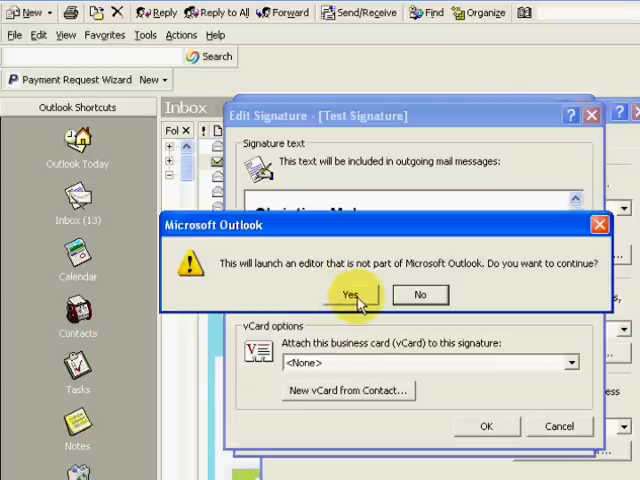
click(348, 294)
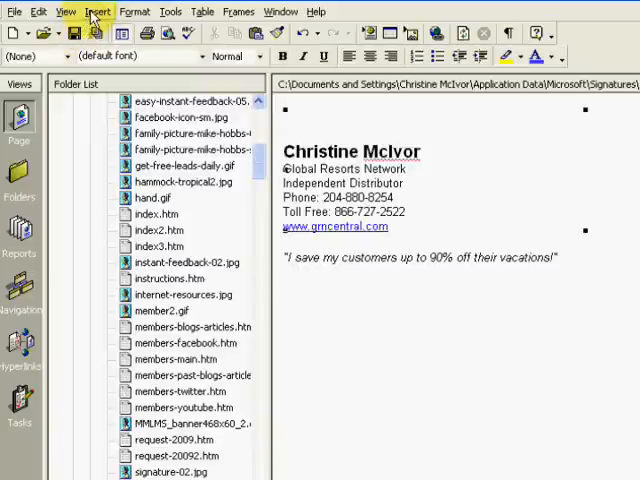
click(96, 12)
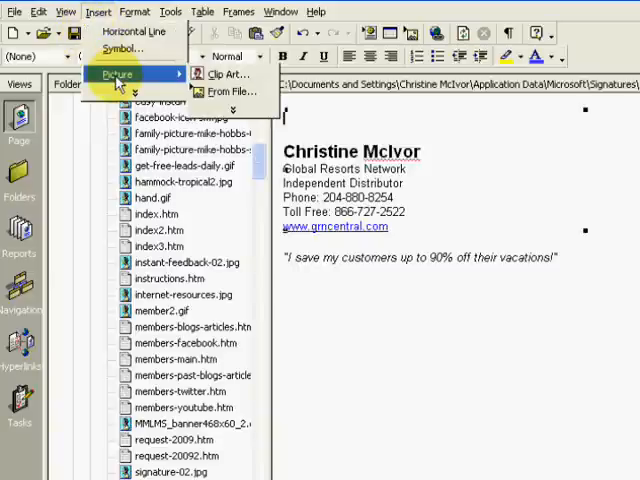
mouse_move(236, 92)
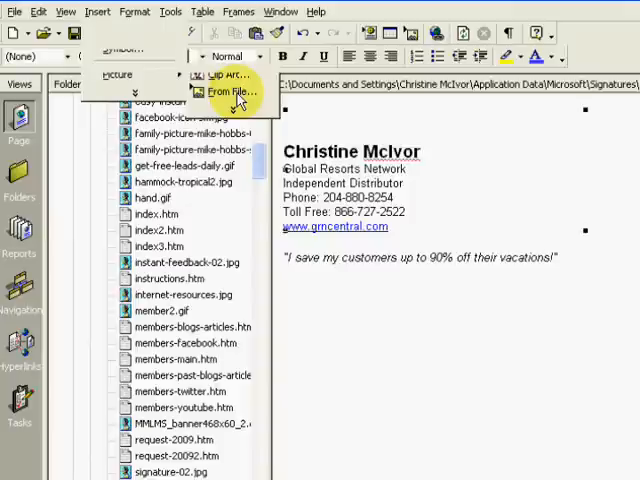
click(234, 92)
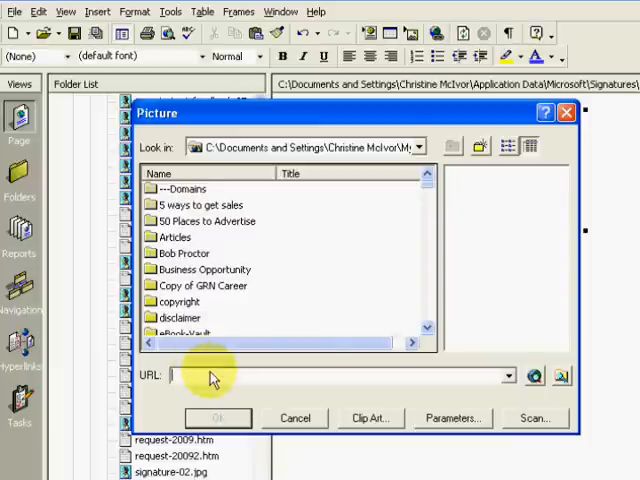
text(http://www.christinemcivor.com/images/christine-mcivor-grn-02.jpg)
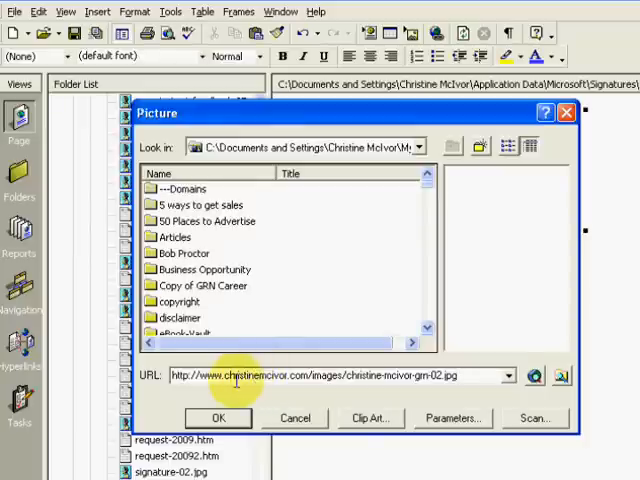
mouse_move(350, 390)
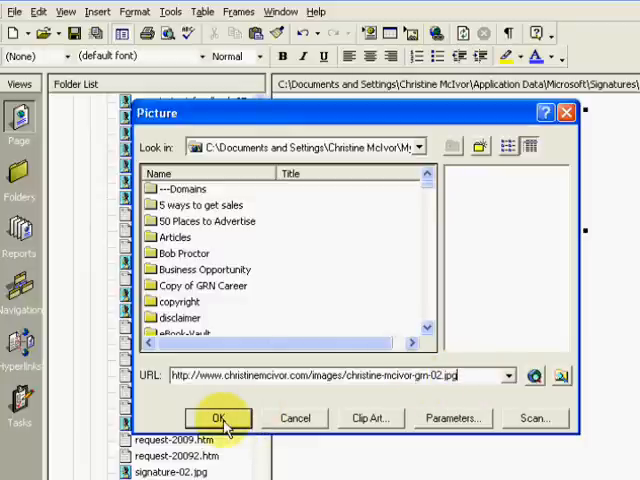
click(220, 418)
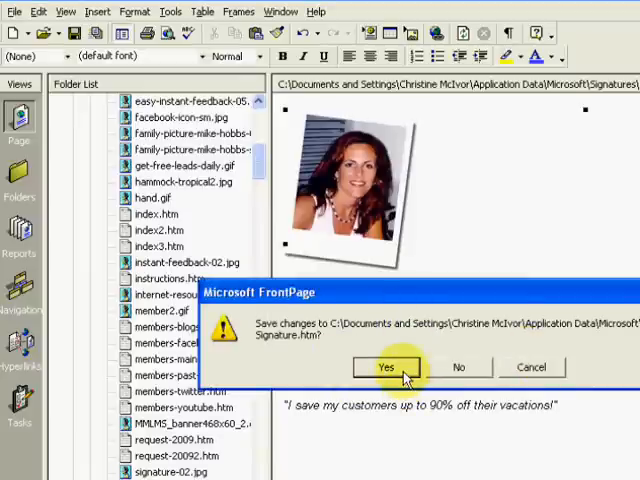
Step: Save the photo changes, preview New Signature and Test Signature, then cancel out of the picker
click(380, 368)
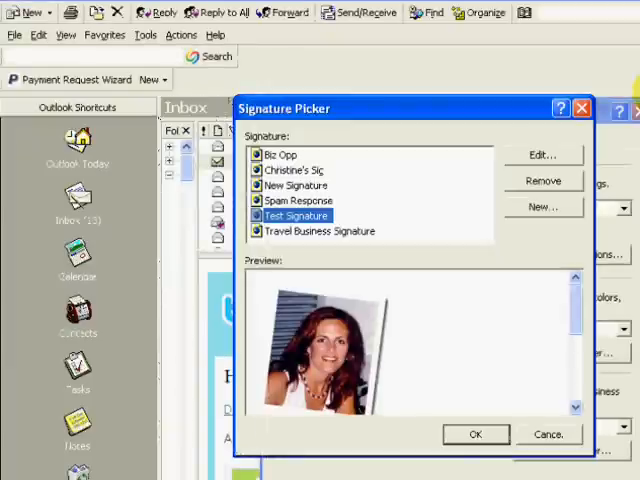
click(296, 184)
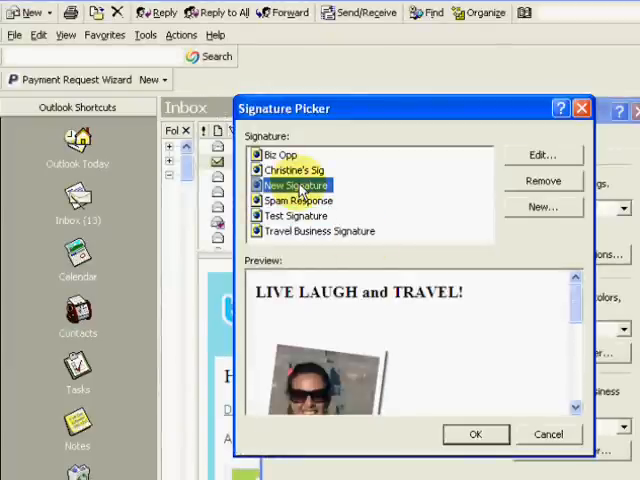
click(296, 216)
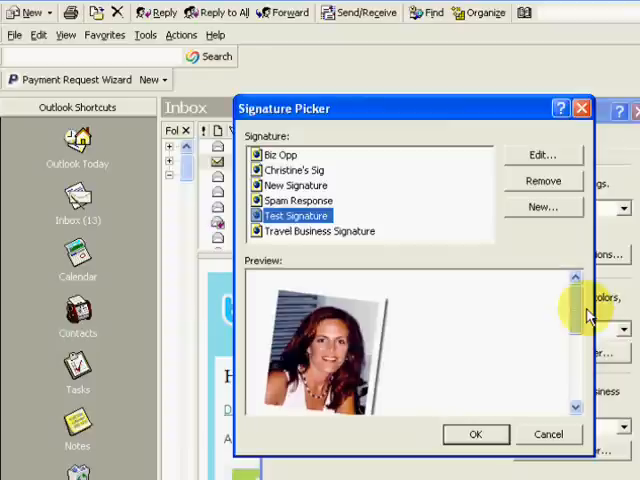
scroll(down, 3)
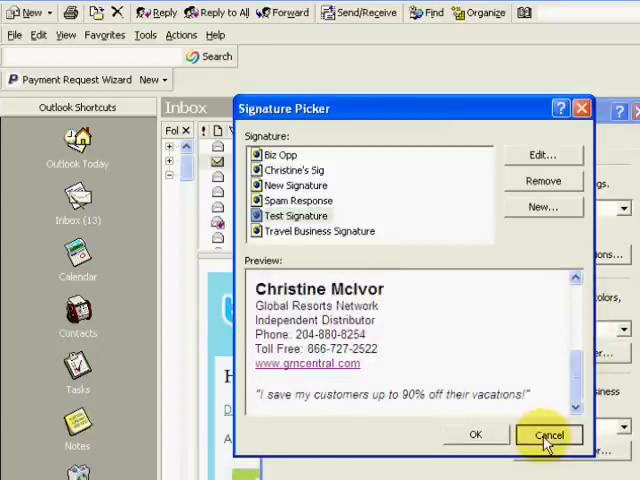
click(548, 434)
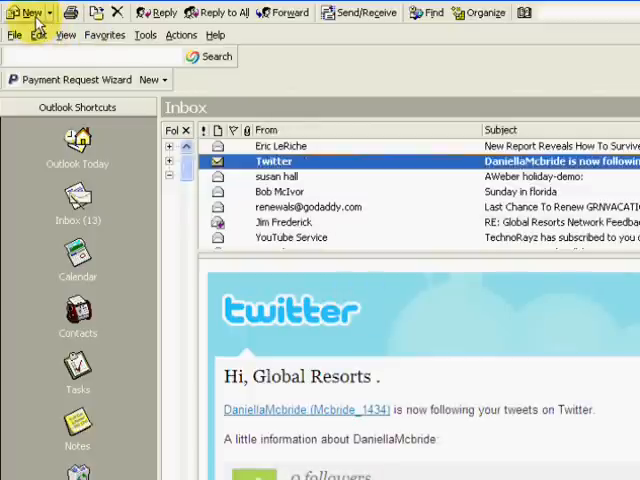
click(28, 12)
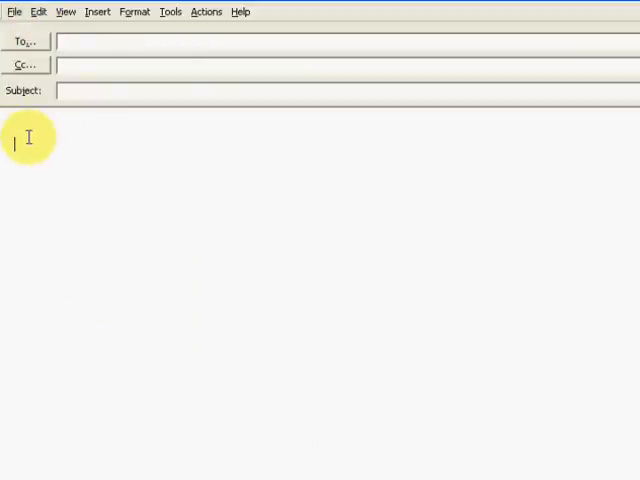
click(96, 12)
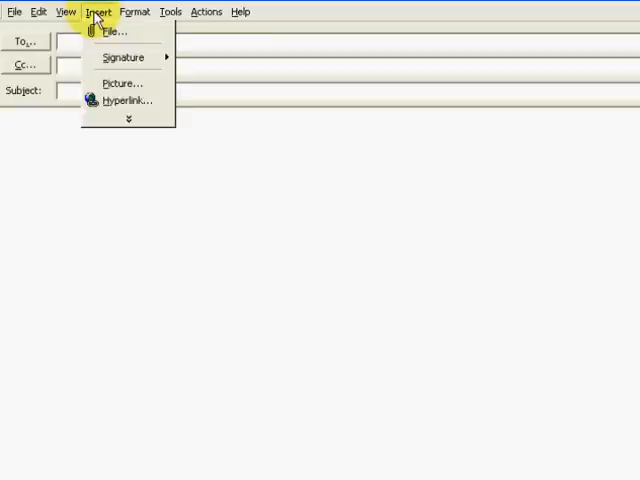
click(124, 56)
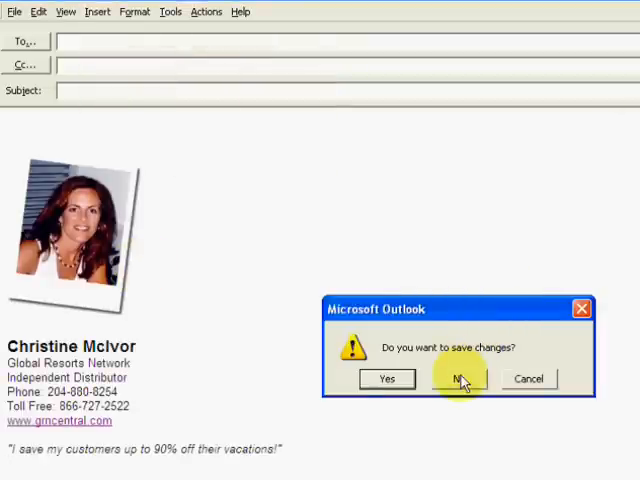
click(458, 380)
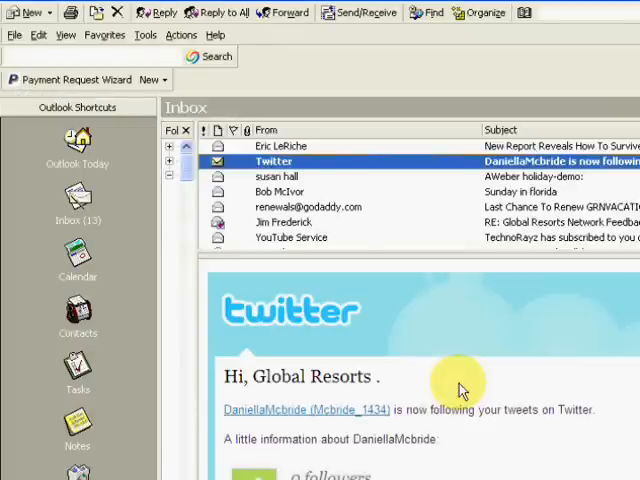
Step: Make 'Test Signature' the default for new messages in the Mail Format options and apply
click(146, 36)
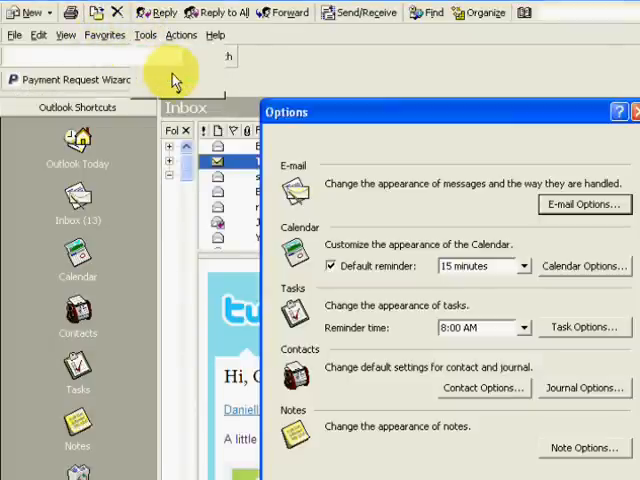
click(428, 140)
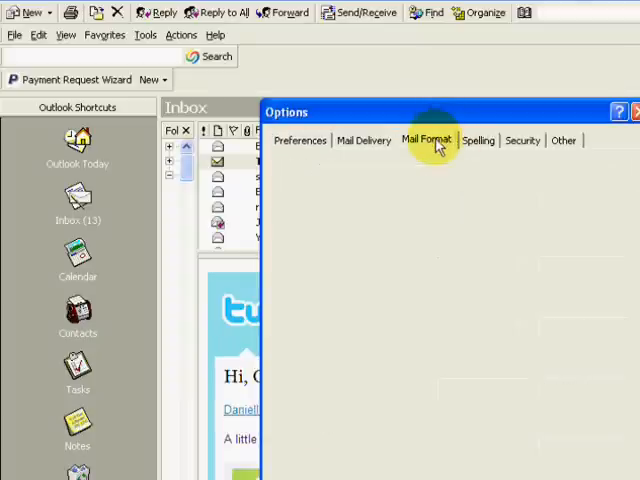
click(428, 140)
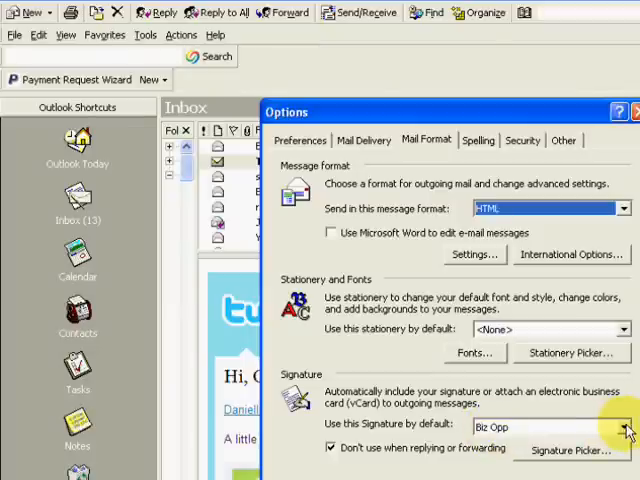
click(624, 428)
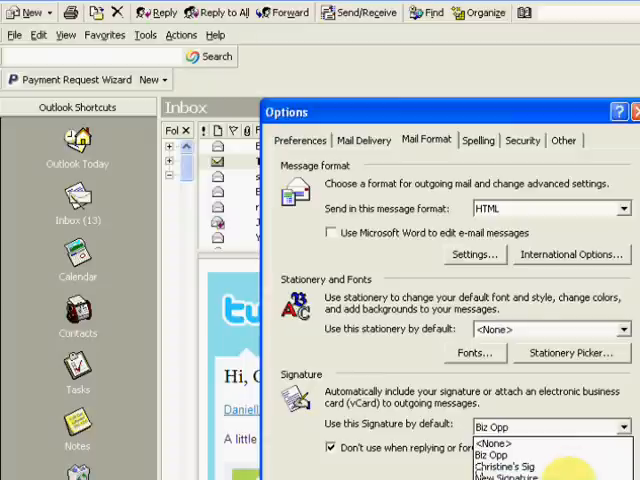
mouse_move(504, 108)
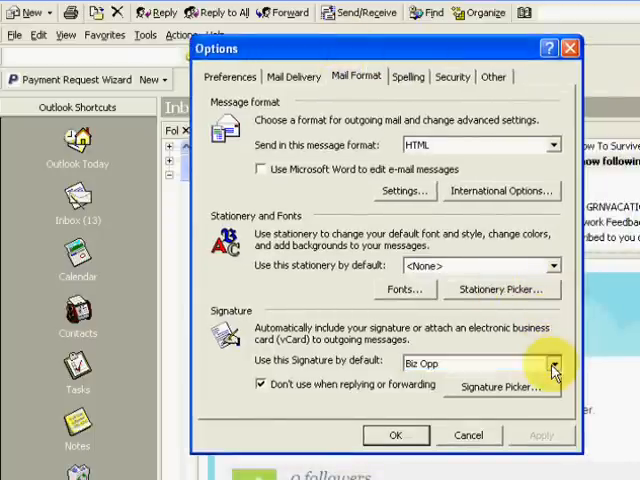
click(552, 364)
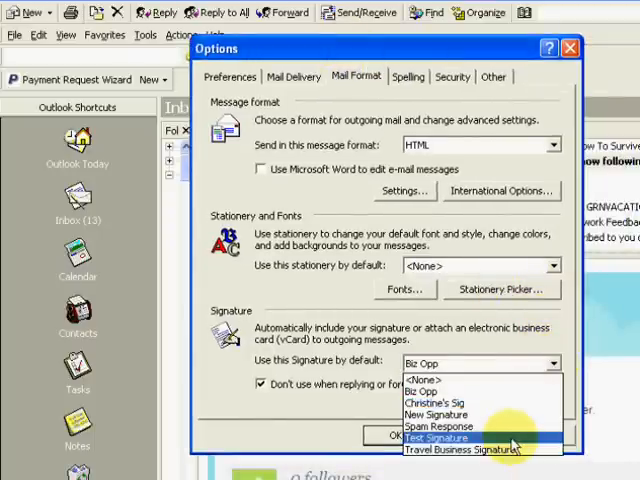
click(436, 436)
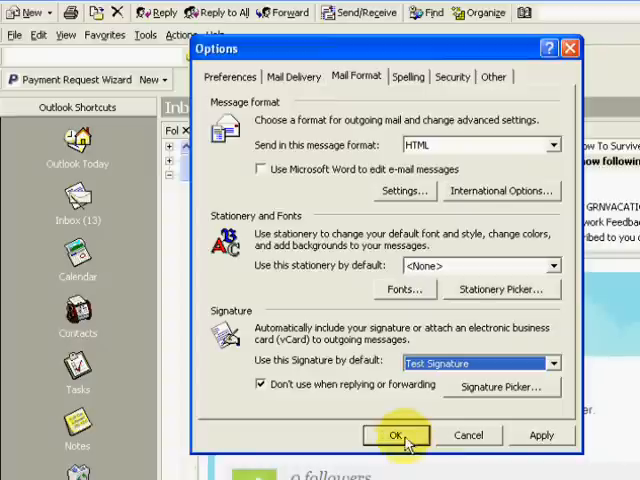
click(396, 436)
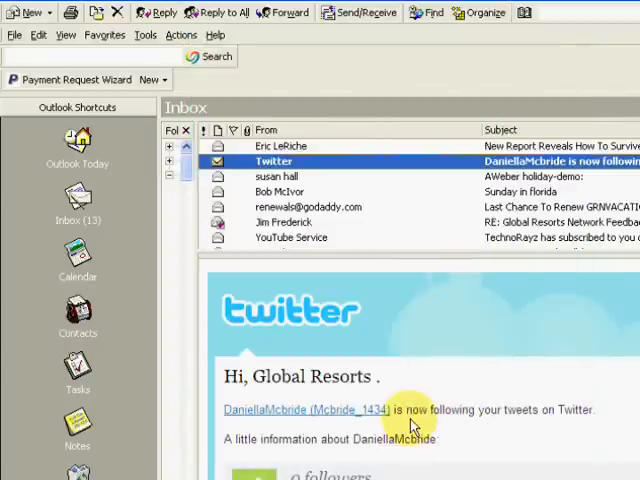
mouse_move(30, 12)
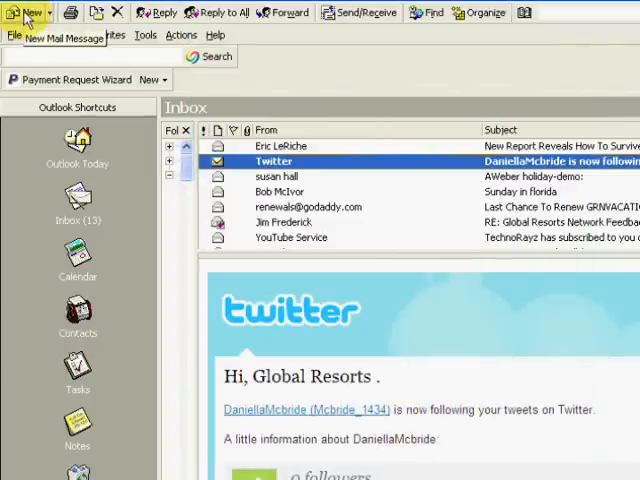
mouse_move(24, 16)
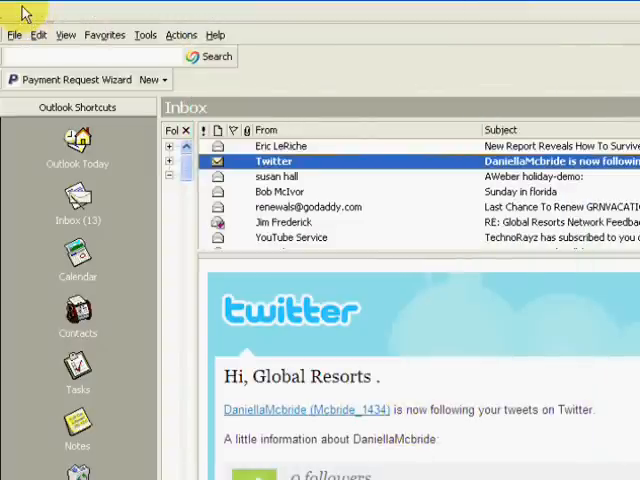